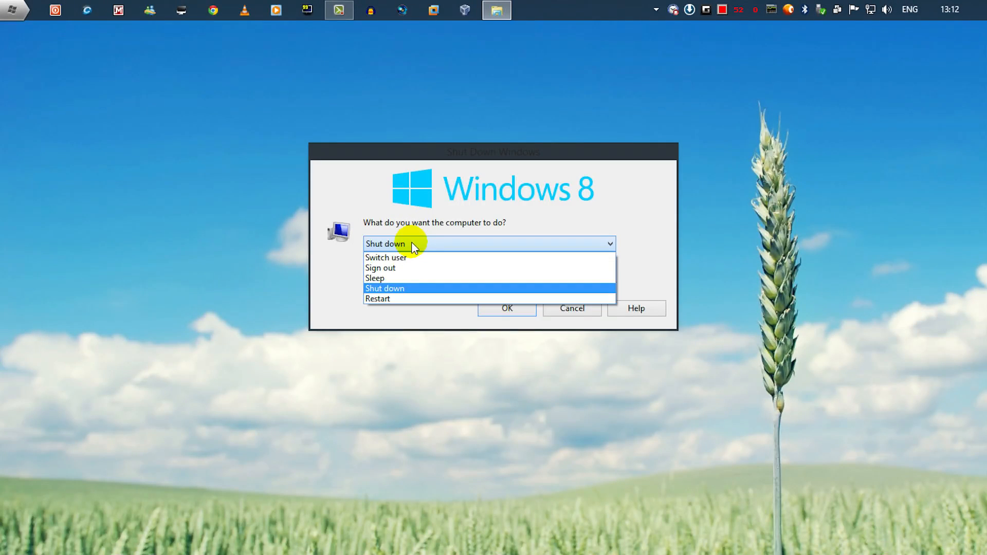
Dismiss the Shut Down Windows dialog to return to the desktop.
left_click(383, 288)
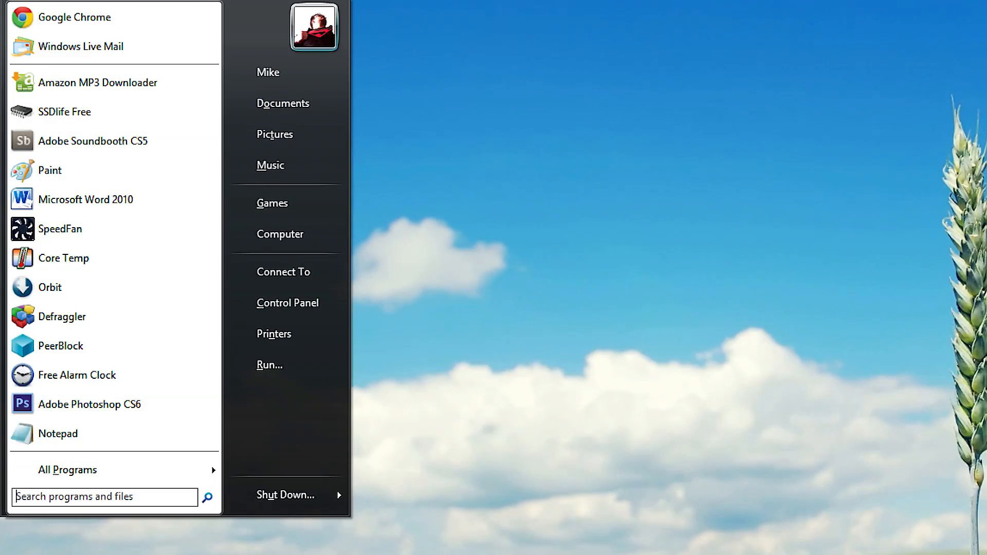
Launch Notepad and paste the four-line objShell ShutdownWindows script into the blank note.
left_click(58, 433)
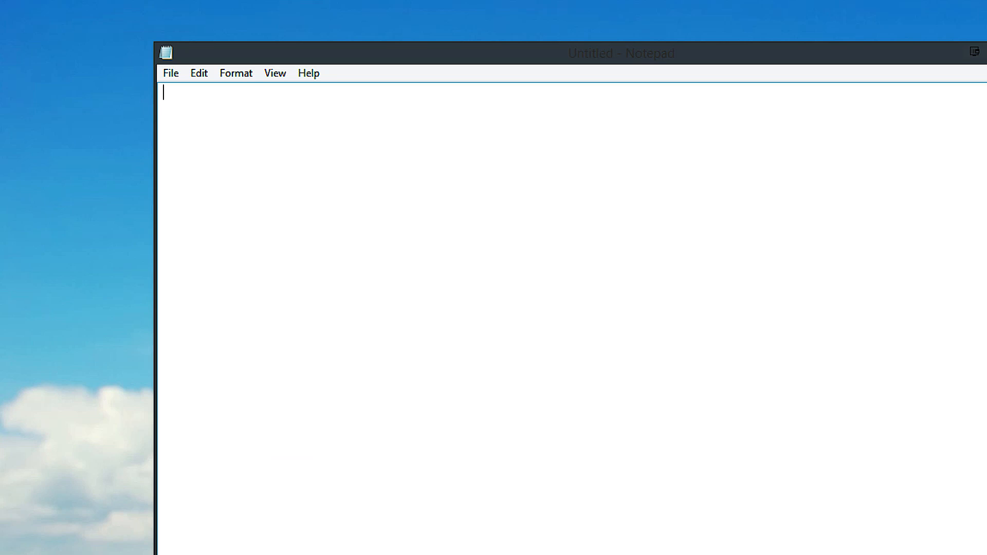
right_click(661, 378)
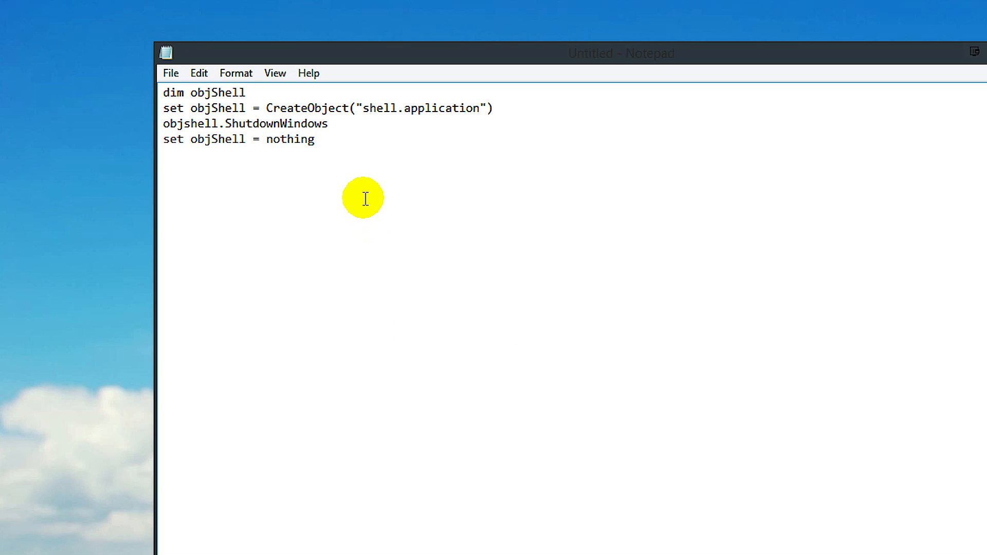
mouse_move(365, 163)
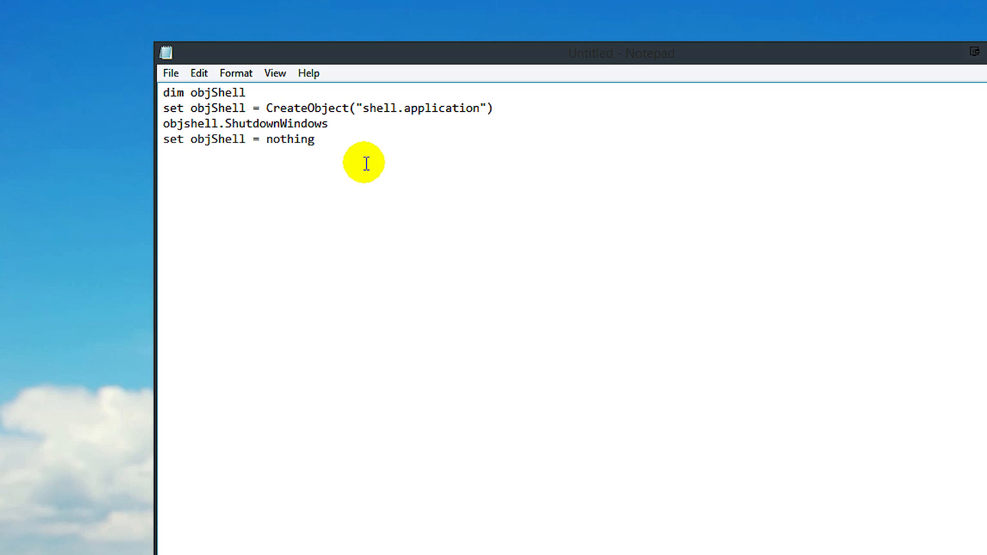
Save the note to the desktop as shutdown.vbs with Save as type set to All Files (*.*).
left_click(170, 73)
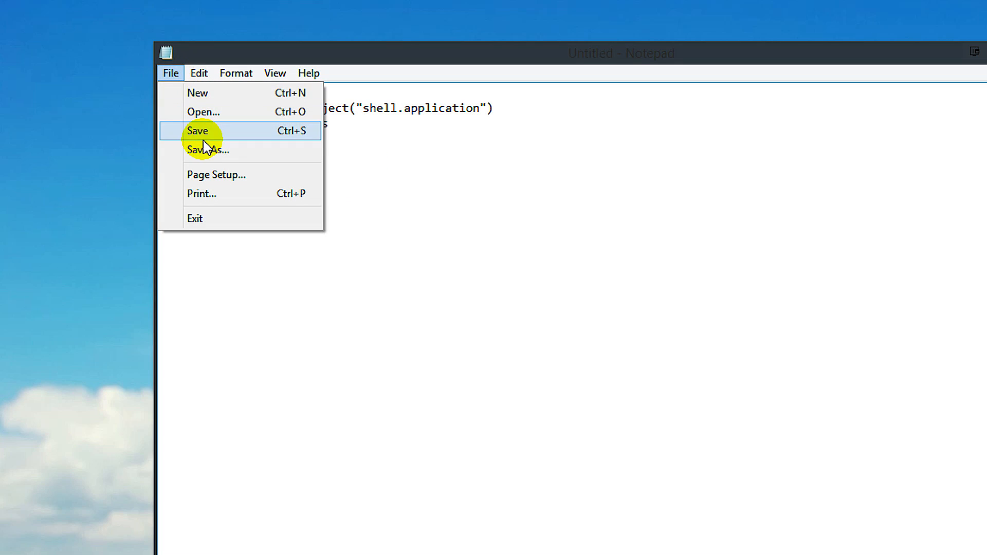
left_click(198, 130)
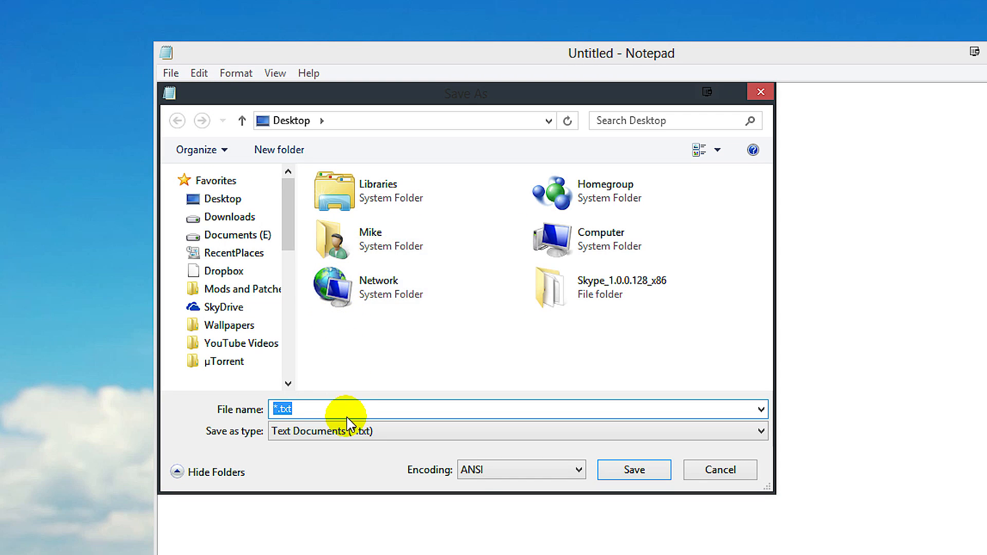
left_click(517, 431)
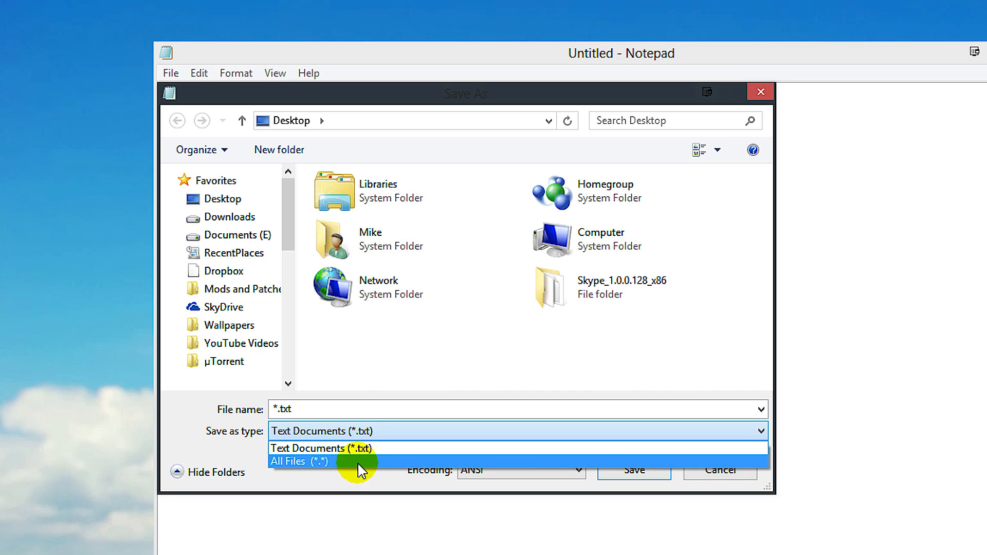
left_click(296, 461)
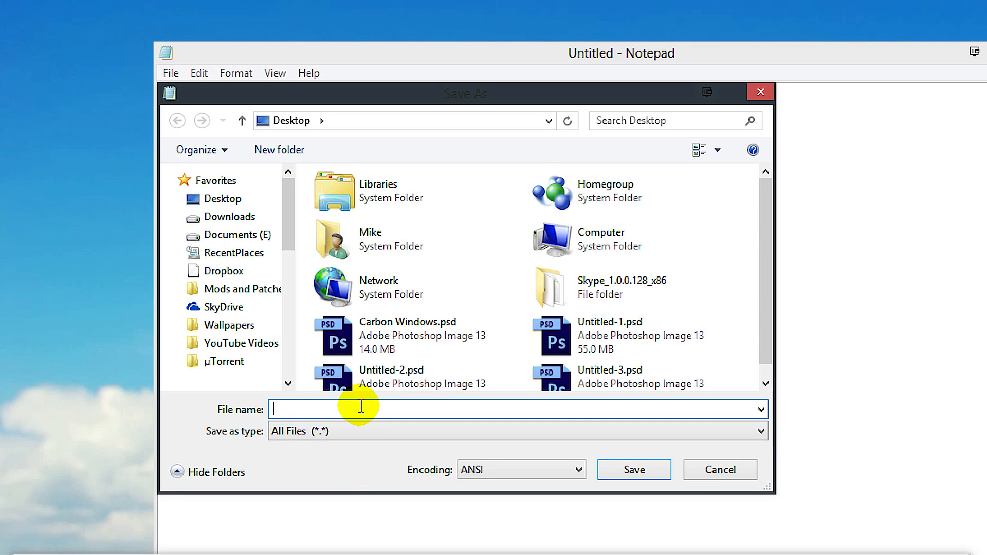
type("shutdown.")
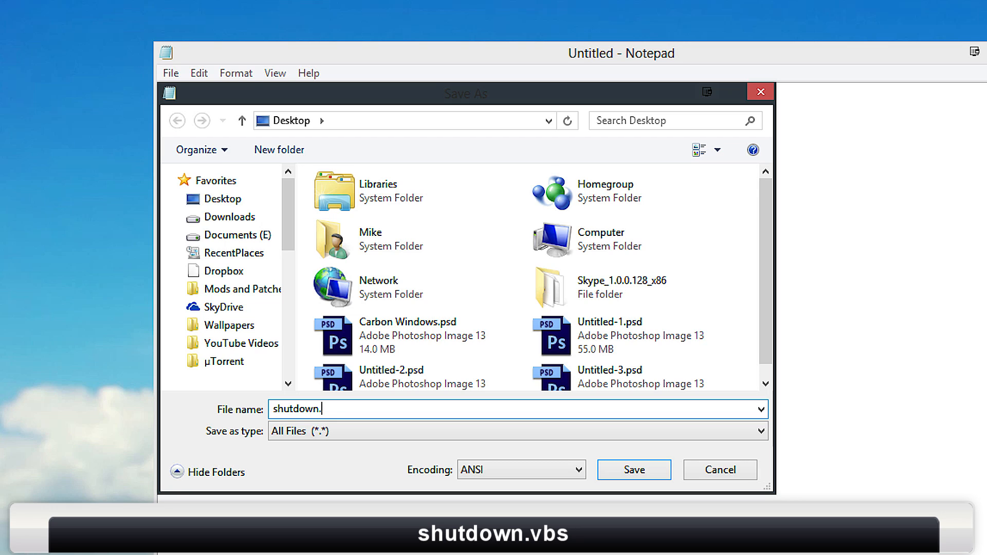
type("vbs")
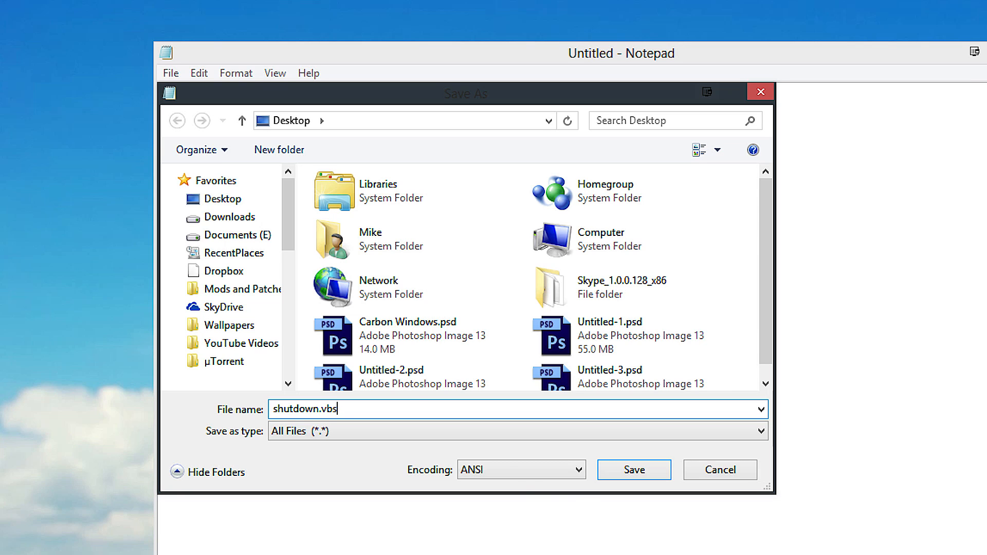
left_click(633, 470)
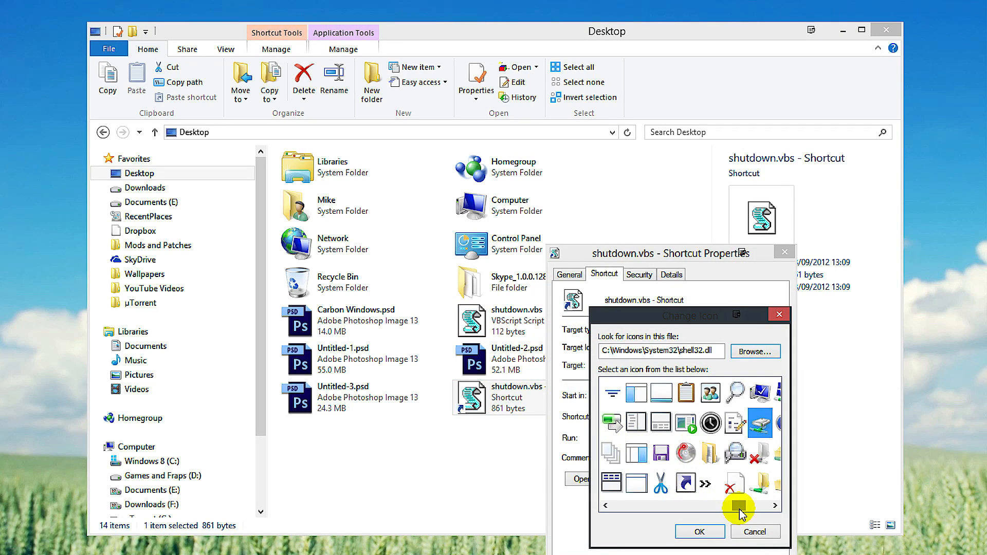
Choose a new icon for the shutdown.vbs shortcut from the shell32.dll icon set.
left_click(773, 506)
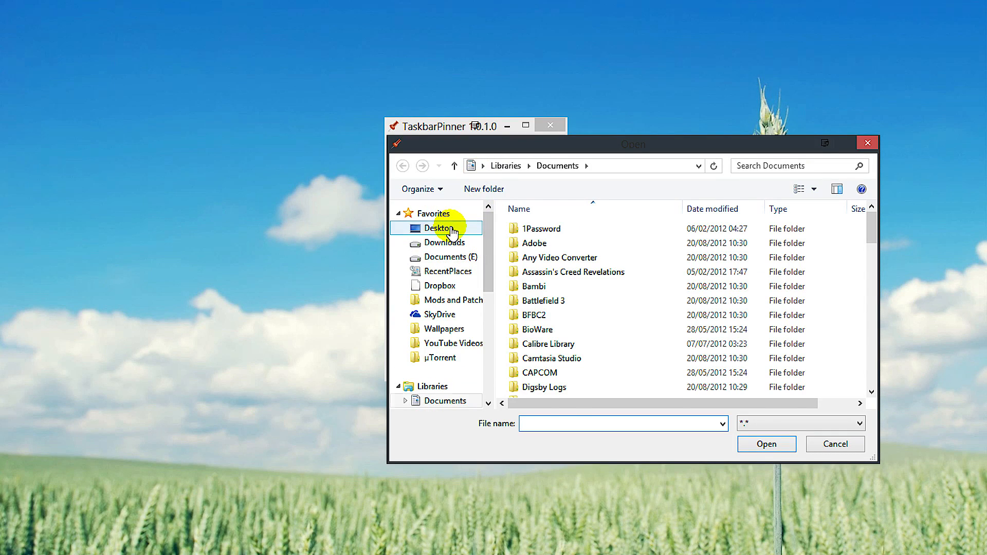
Browse TaskbarPinner's Open dialog to the Desktop folder holding the shortcut.
left_click(835, 444)
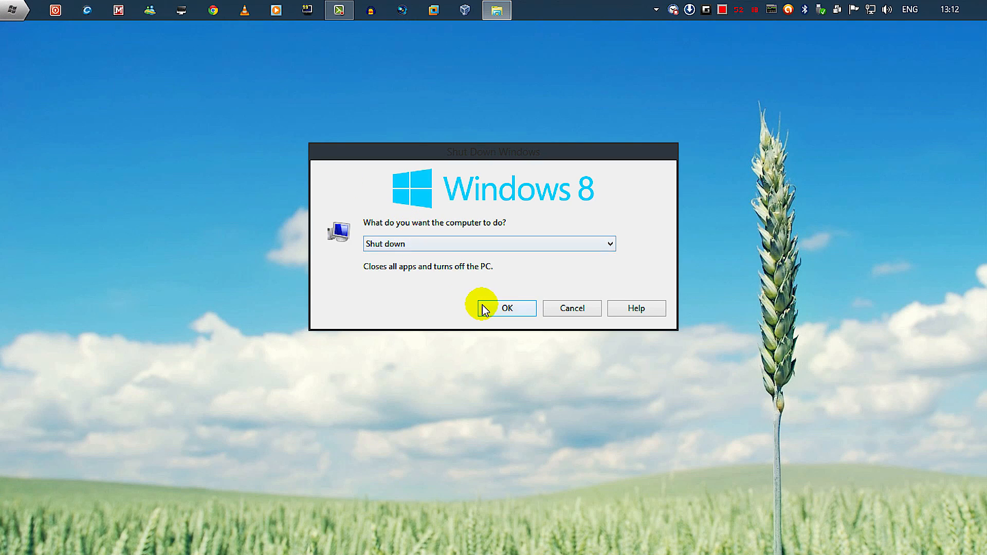
Confirm Shut down in the Shut Down Windows dialog.
left_click(507, 307)
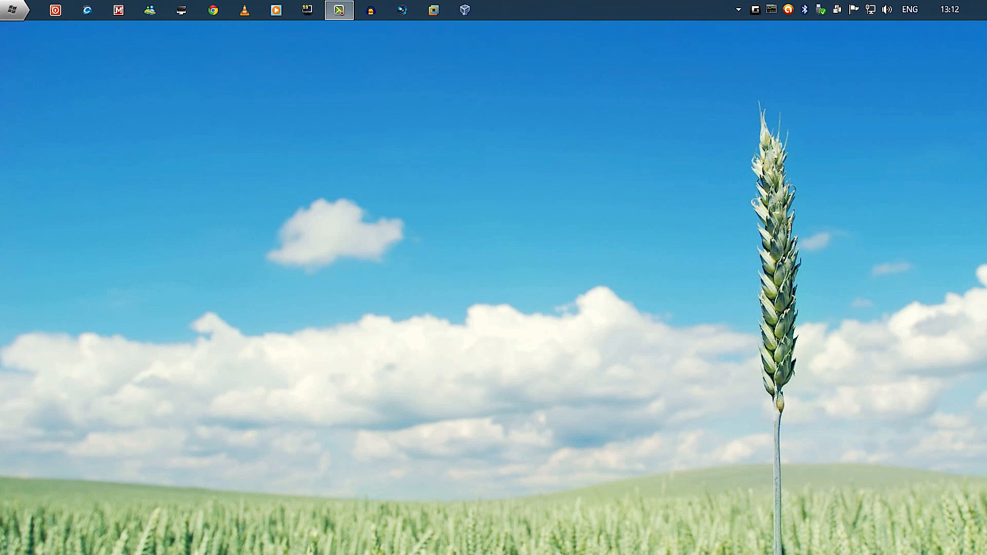